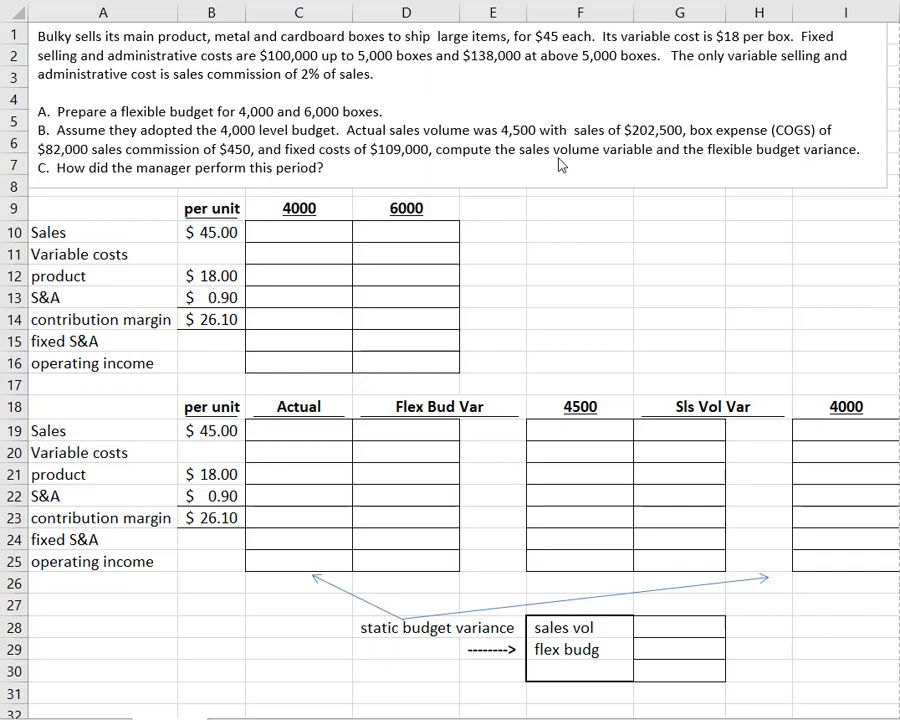
{"action": "mouse_move", "coordinate": [344, 280]}
{"action": "type", "text": "+B10"}
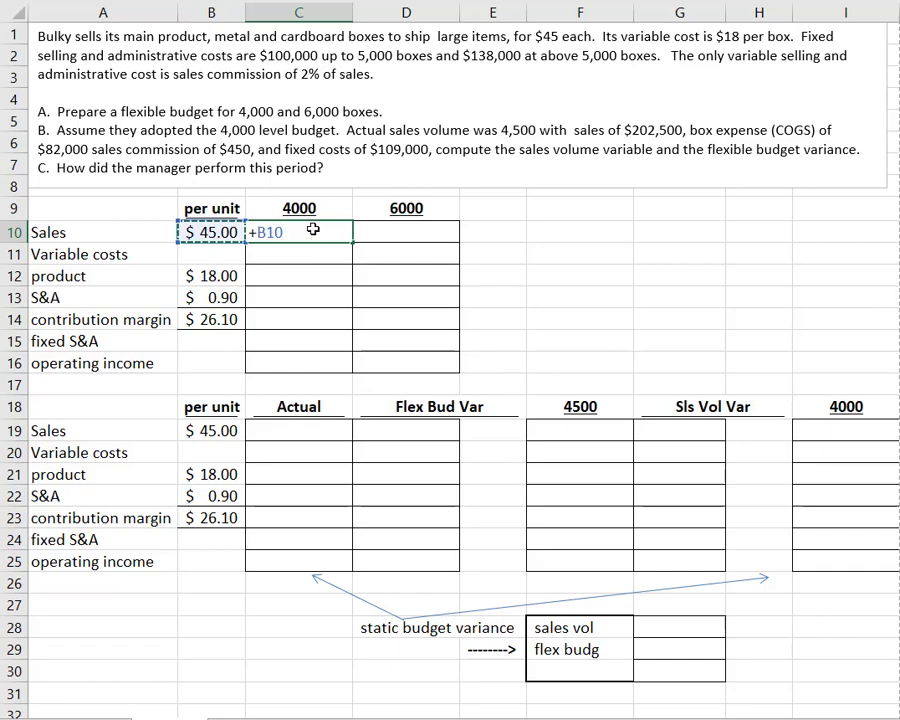
Step: Enter sales formulas =B10*4000 and =B10*6000 for the 4,000 and 6,000 unit columns
{"action": "type", "text": "*4"}
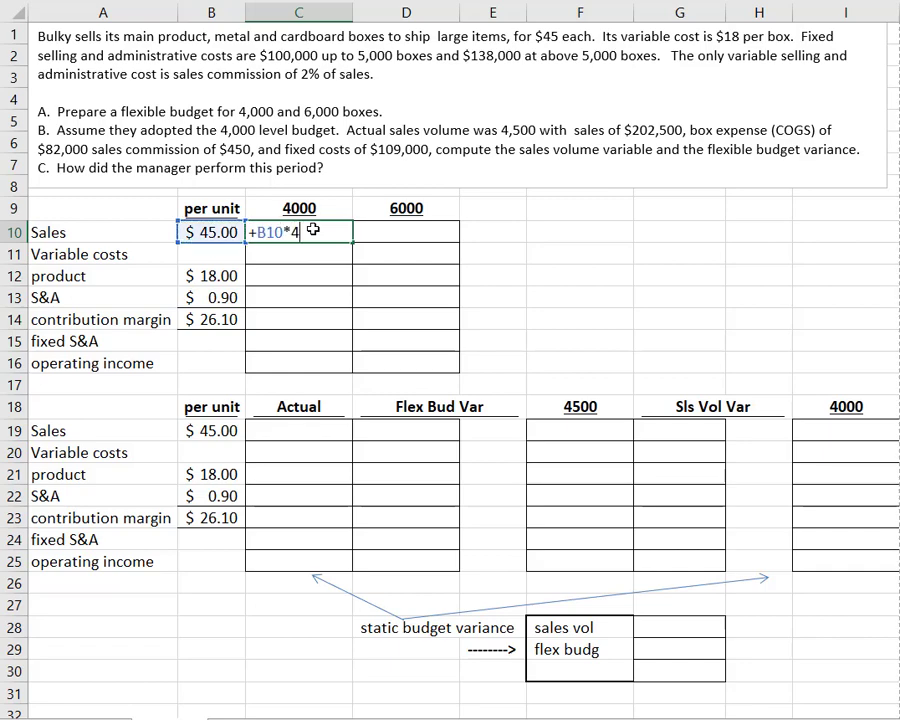
{"action": "key", "text": "Return"}
{"action": "type", "text": "+"}
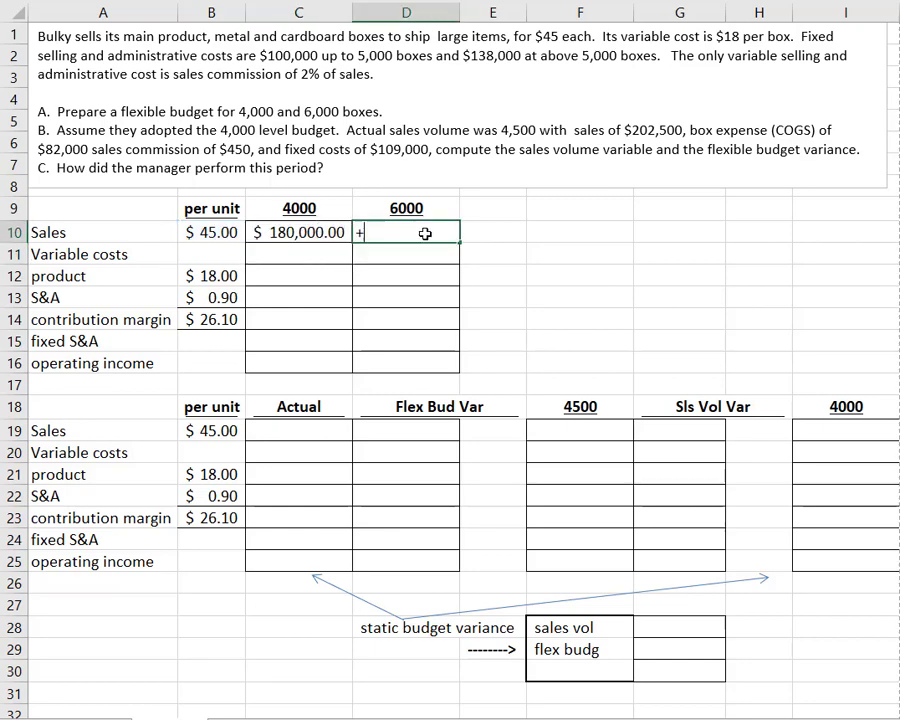
{"action": "type", "text": "B10*"}
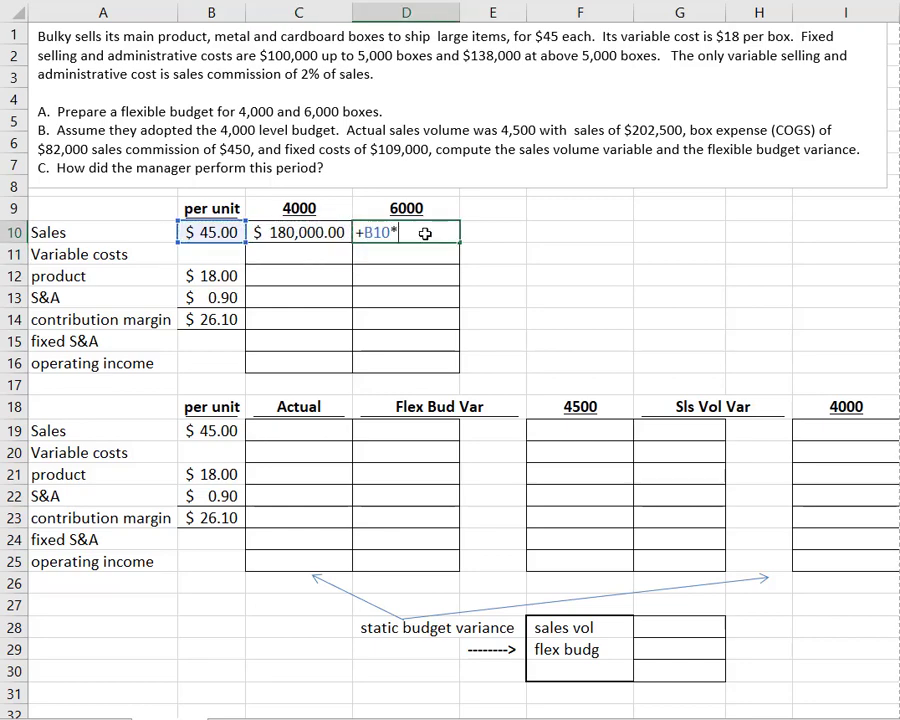
{"action": "type", "text": "60"}
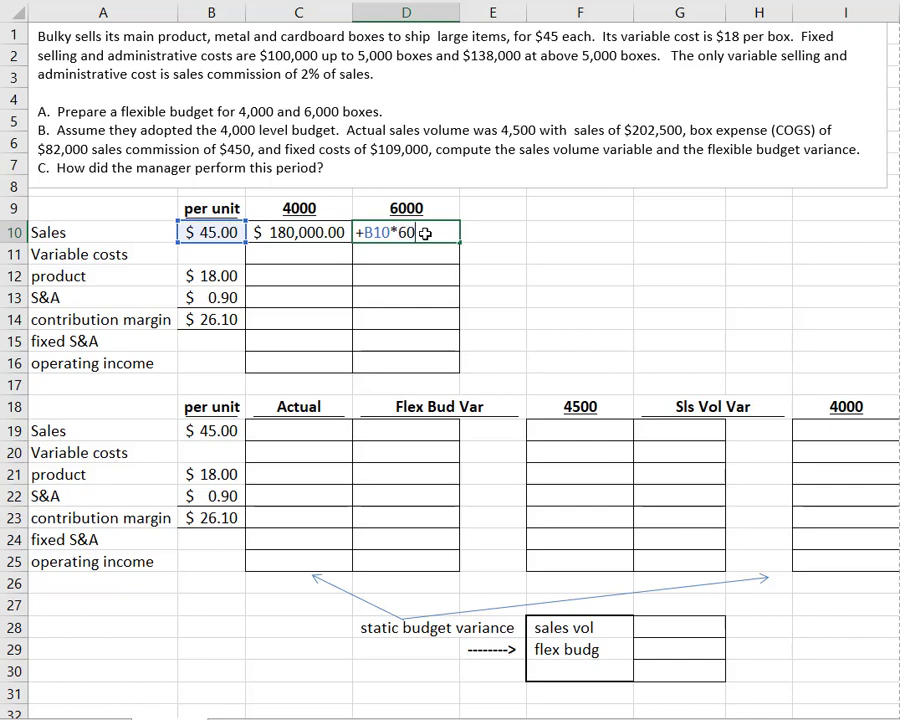
{"action": "key", "text": "Return"}
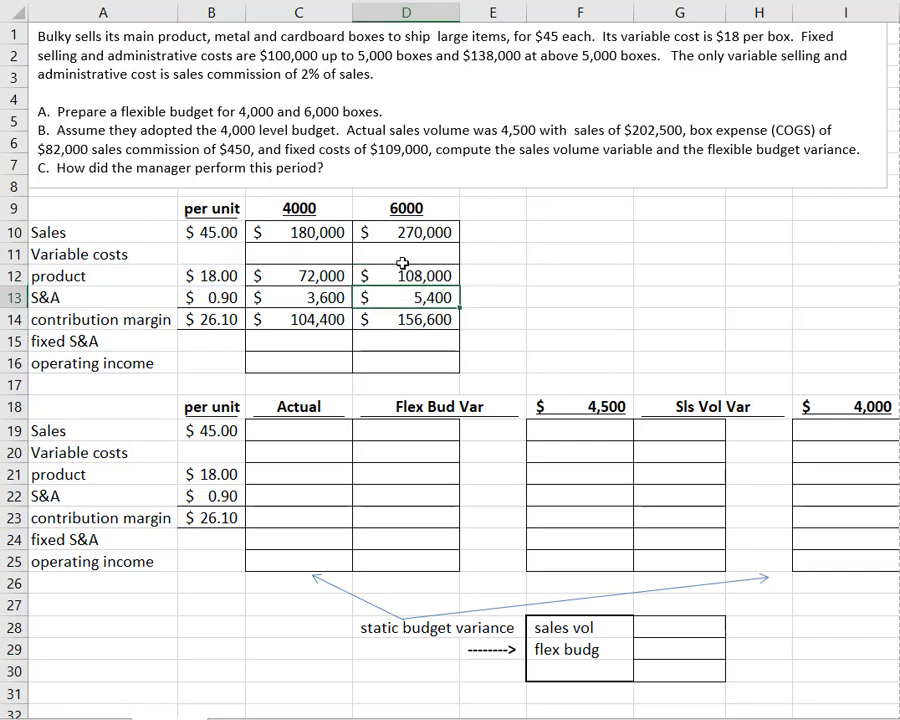
{"action": "mouse_move", "coordinate": [320, 320]}
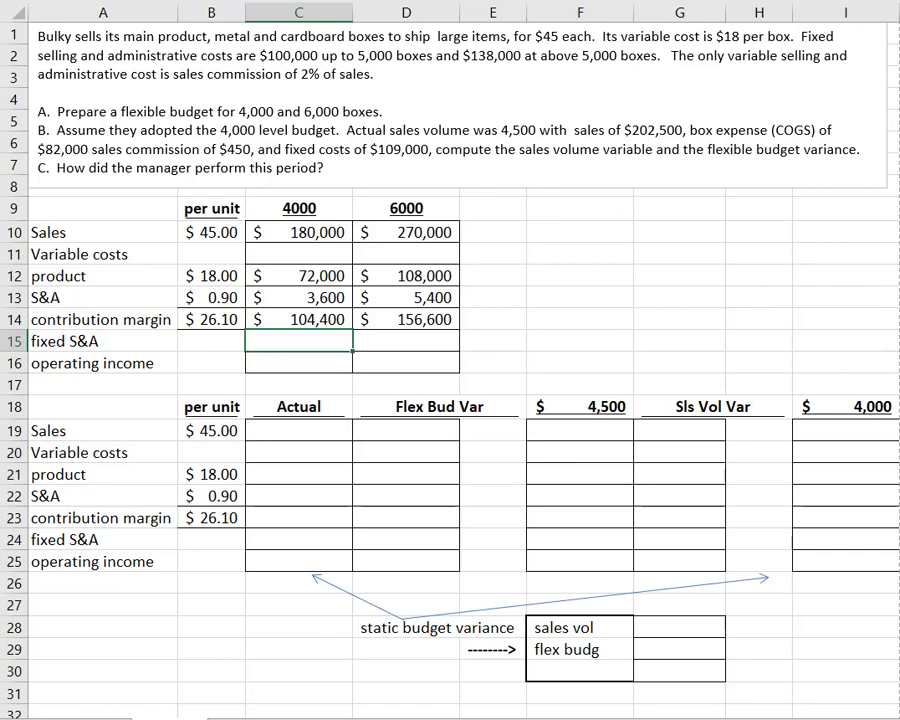
Step: Enter fixed S&A of 100,000 in the 4,000-unit column
{"action": "left_click", "coordinate": [296, 340]}
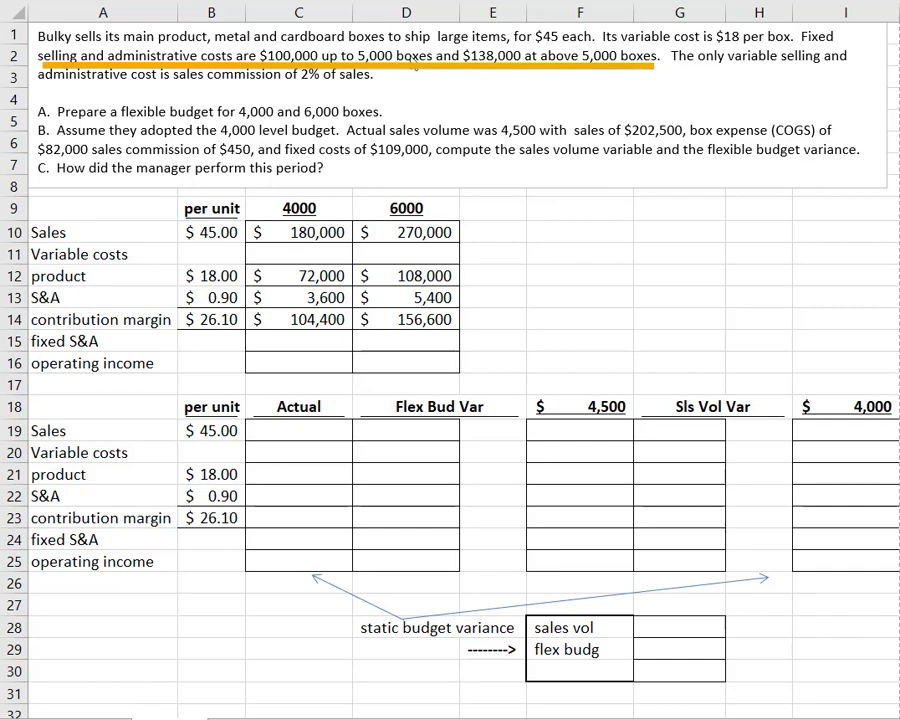
{"action": "mouse_move", "coordinate": [316, 352]}
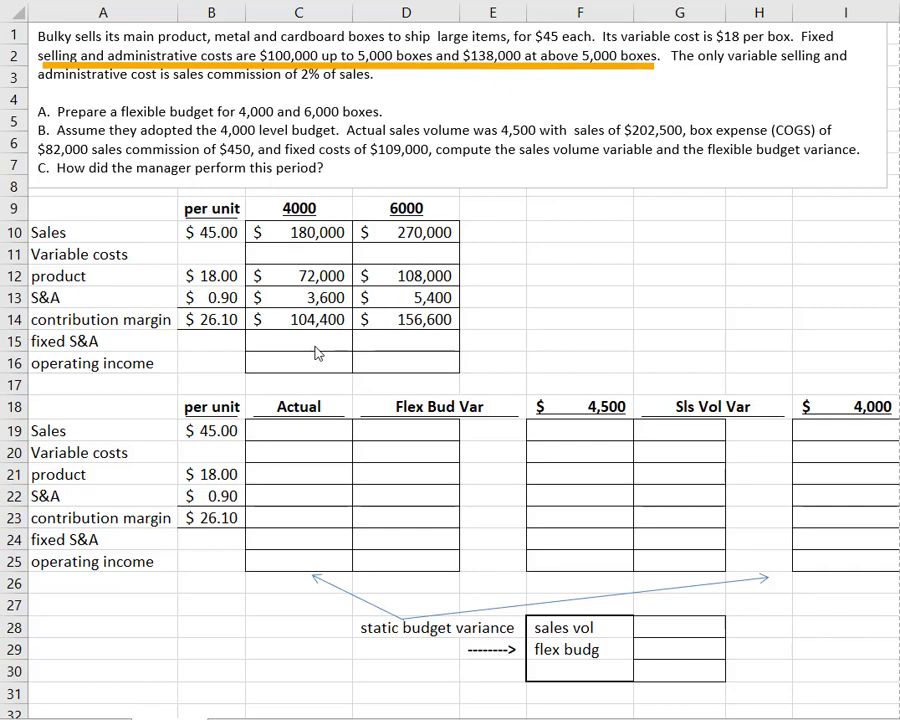
{"action": "type", "text": "100,000"}
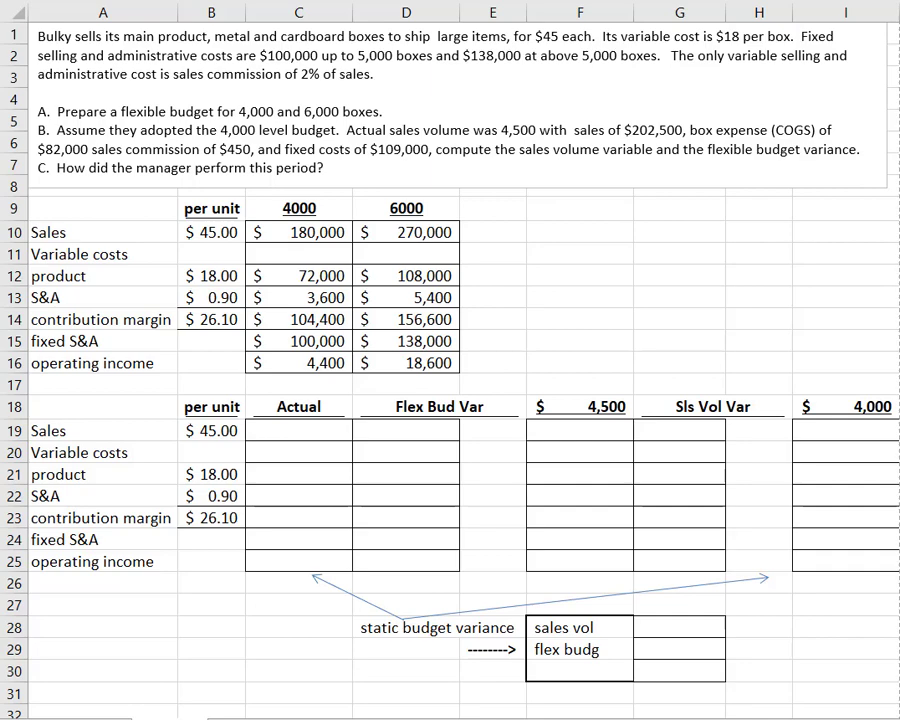
{"action": "mouse_move", "coordinate": [622, 288]}
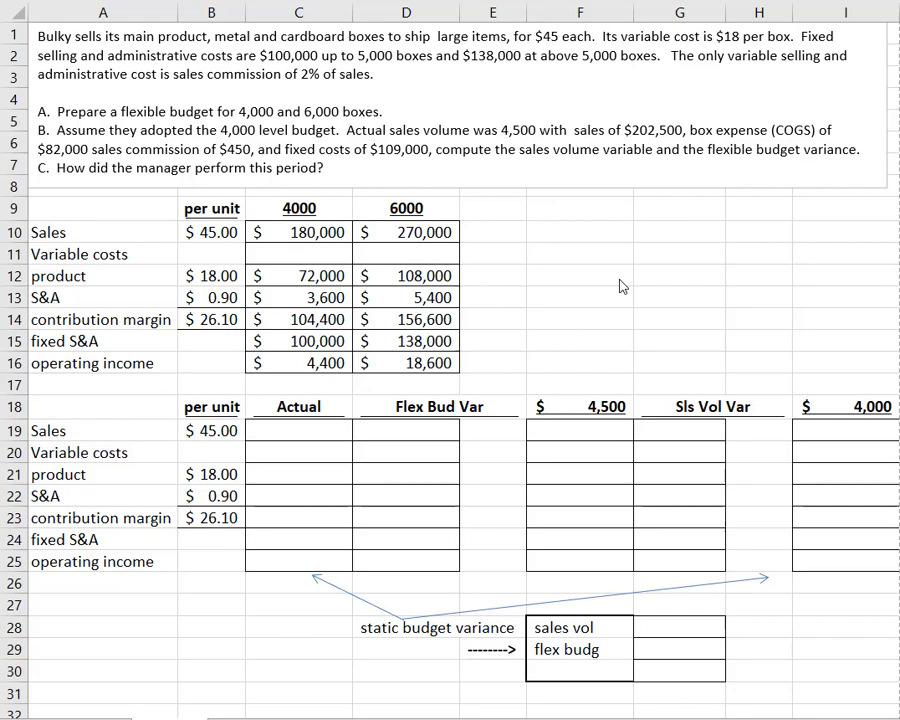
{"action": "mouse_move", "coordinate": [640, 320]}
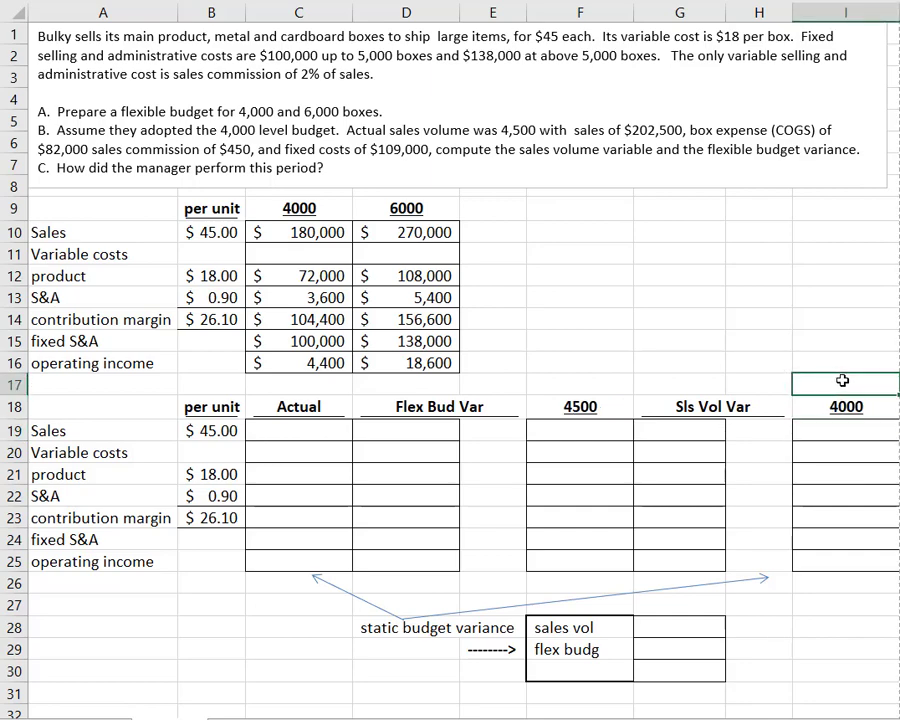
Step: Label the 4,000 column 'Static/Plan' in I17
{"action": "type", "text": "Static"}
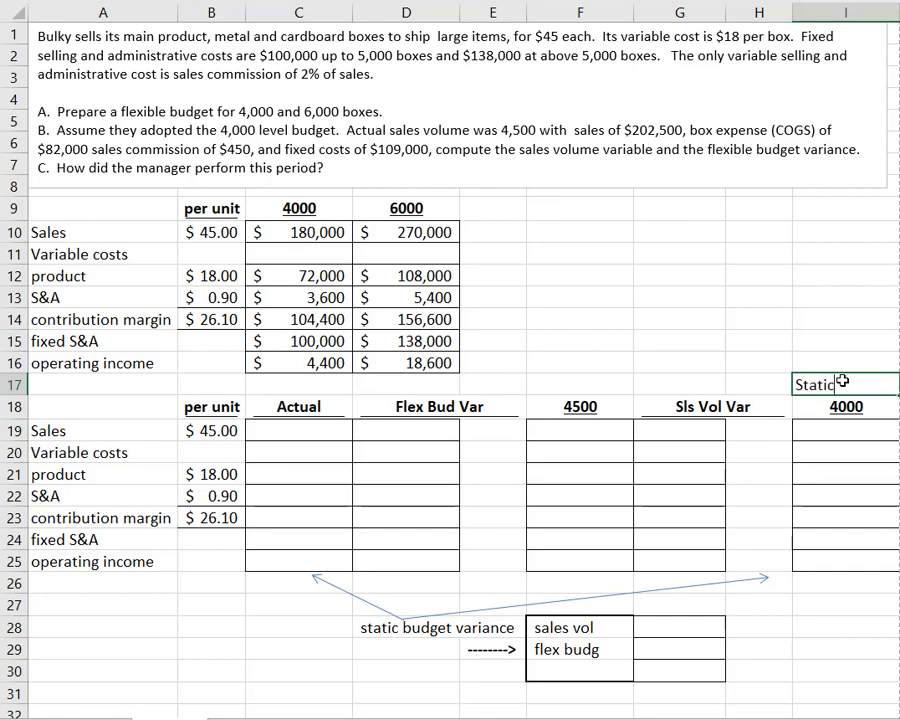
{"action": "type", "text": "Plan"}
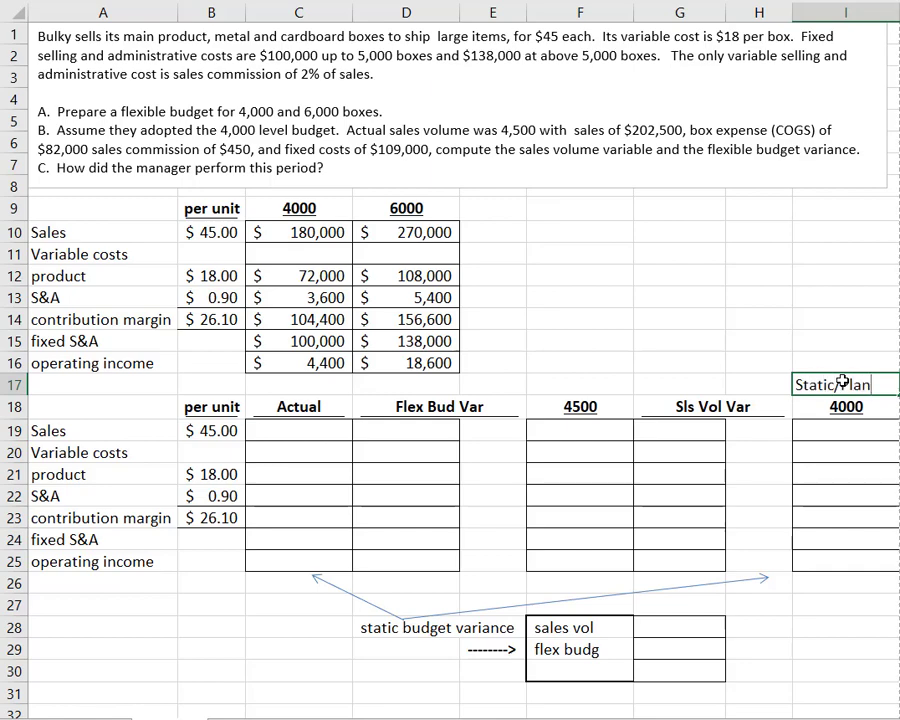
{"action": "left_click", "coordinate": [844, 384]}
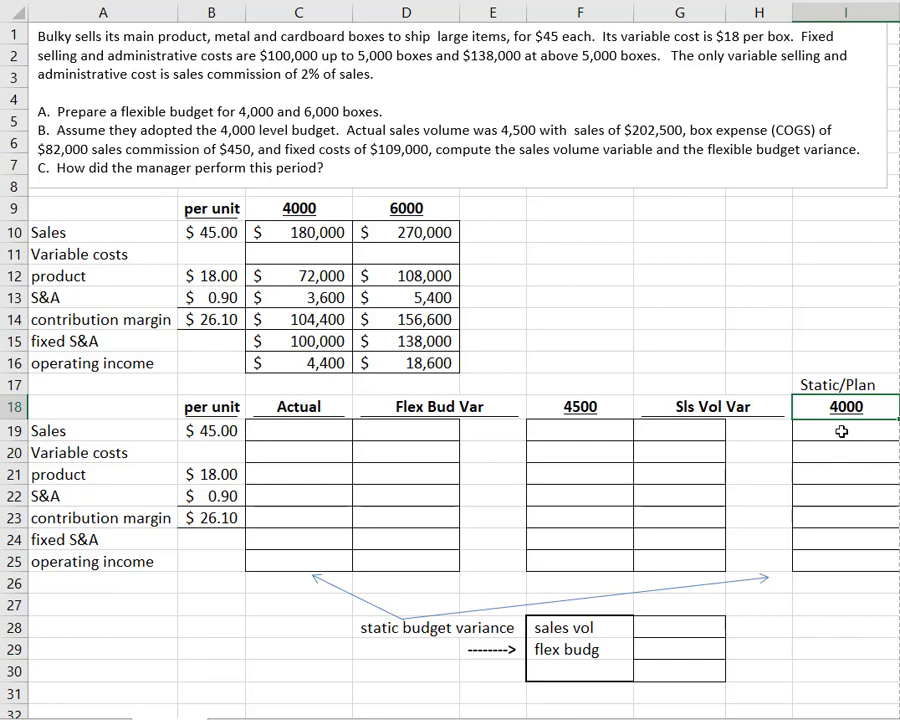
Step: Link I19 to C10 and copy the links down through operating income in the Static/Plan column
{"action": "type", "text": "+C10"}
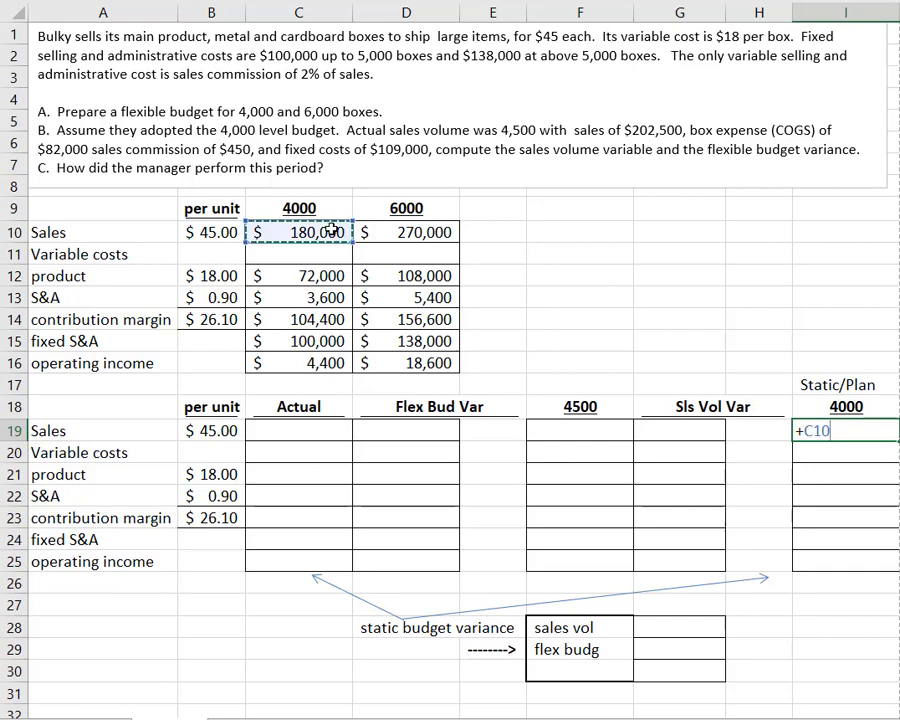
{"action": "key", "text": "Return"}
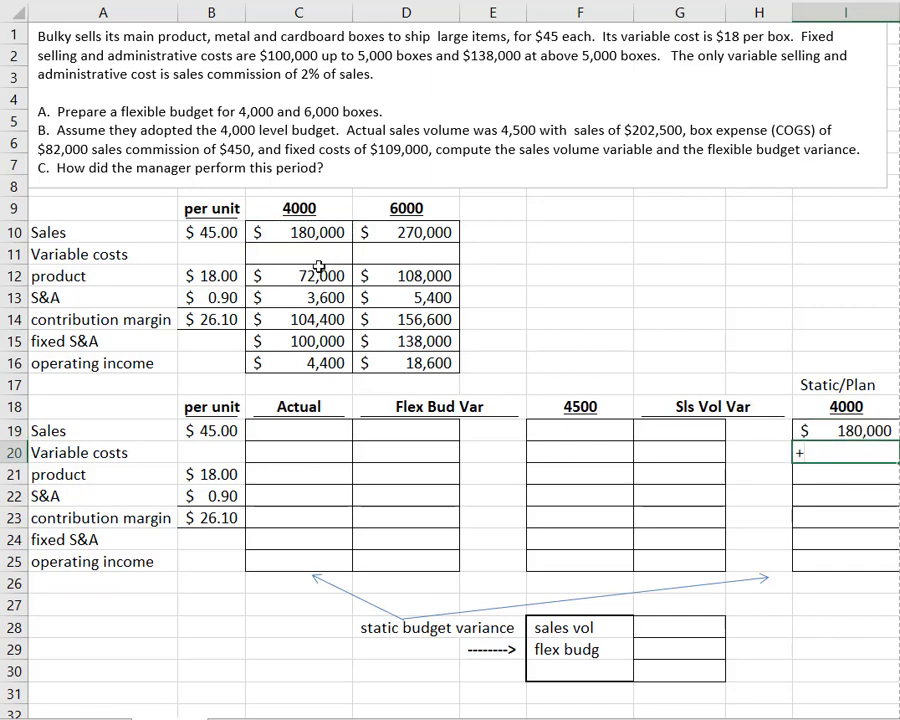
{"action": "left_click", "coordinate": [844, 474]}
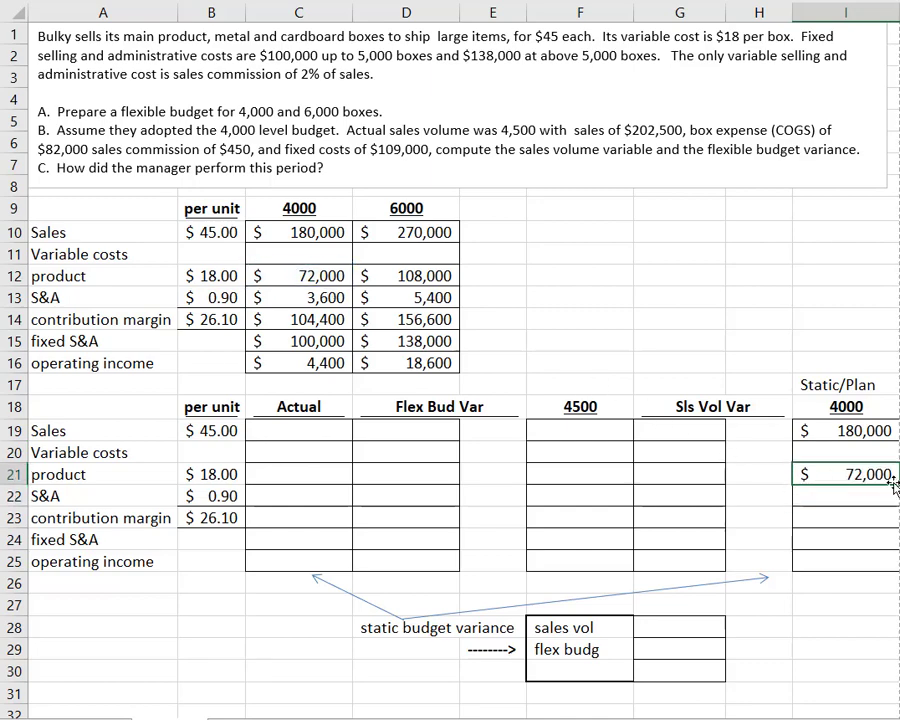
{"action": "left_click_drag", "start_coordinate": [844, 472], "coordinate": [844, 560]}
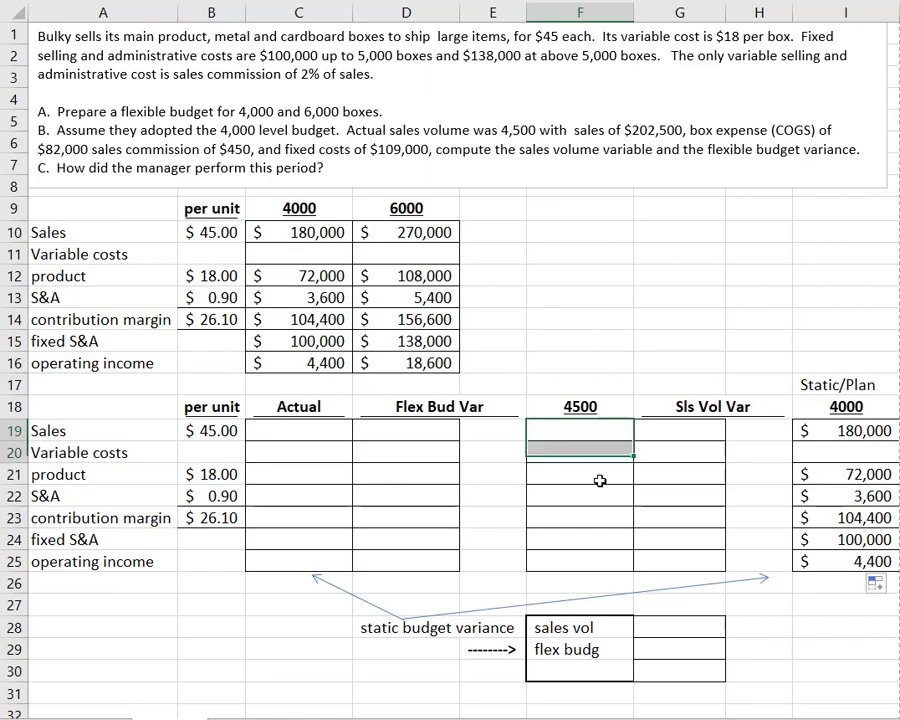
{"action": "left_click_drag", "start_coordinate": [578, 428], "coordinate": [578, 560]}
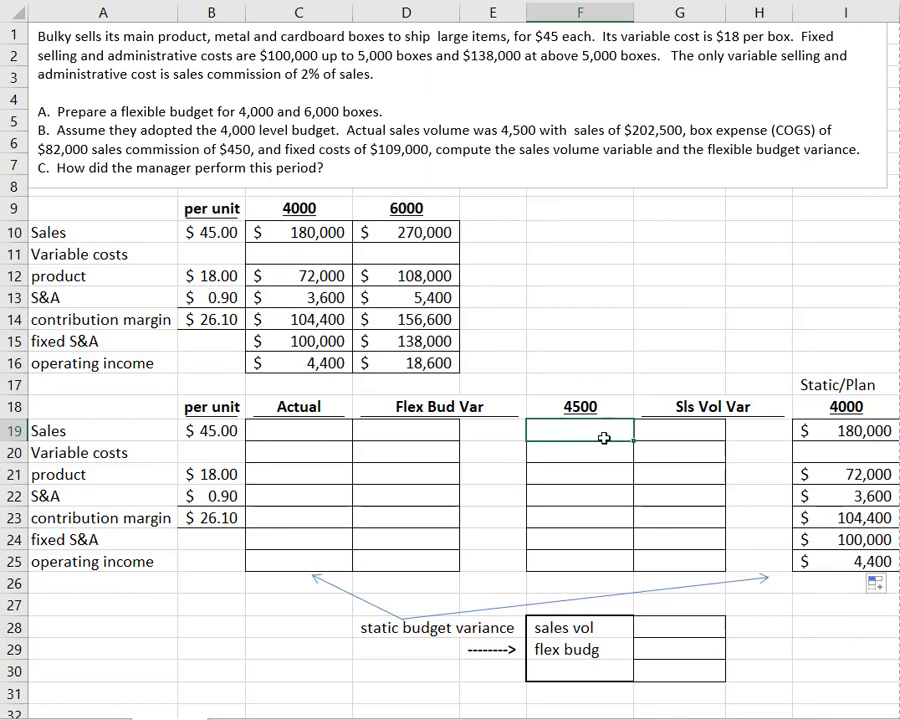
Step: Fill column F with 4,500-unit flexible budget formulas: sales $202,500 through operating income $17,450
{"action": "left_click_drag", "start_coordinate": [578, 430], "coordinate": [578, 560]}
{"action": "type", "text": "+B19"}
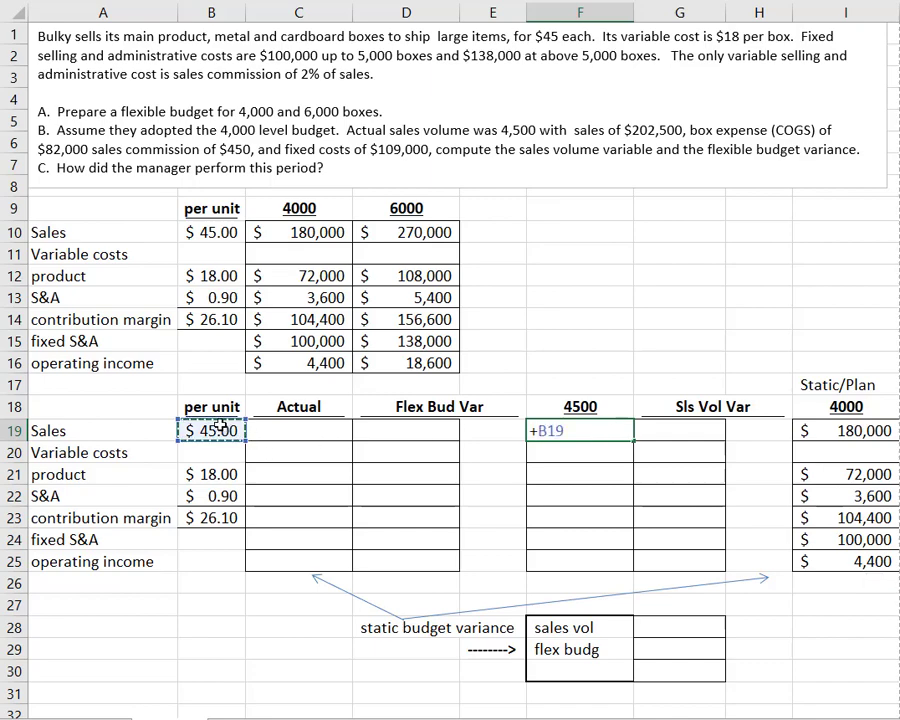
{"action": "type", "text": "*4500"}
{"action": "left_click", "coordinate": [580, 474]}
{"action": "type", "text": "+B21"}
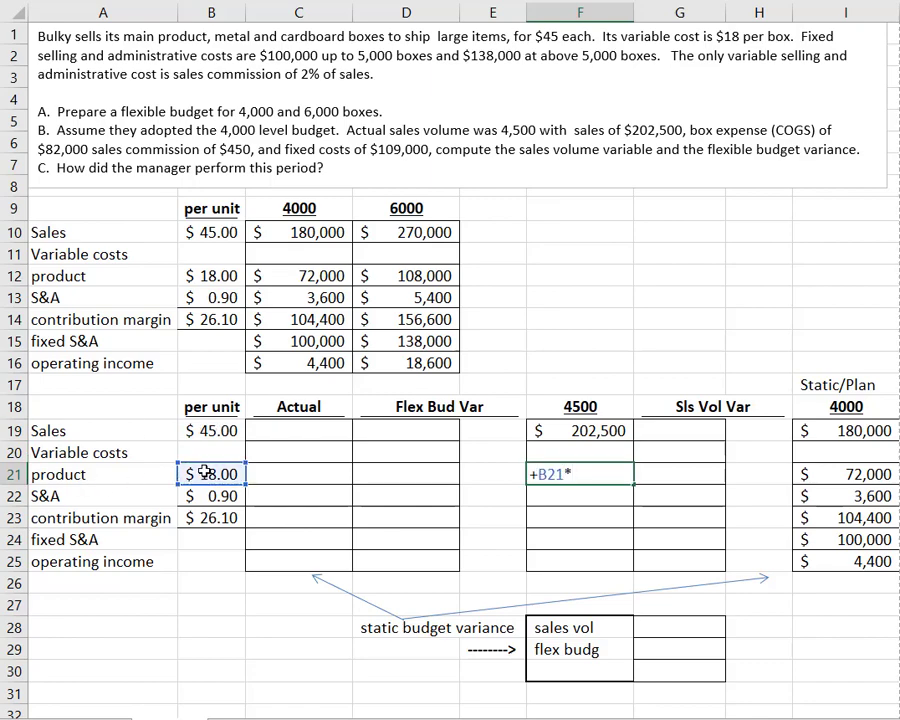
{"action": "type", "text": "*45"}
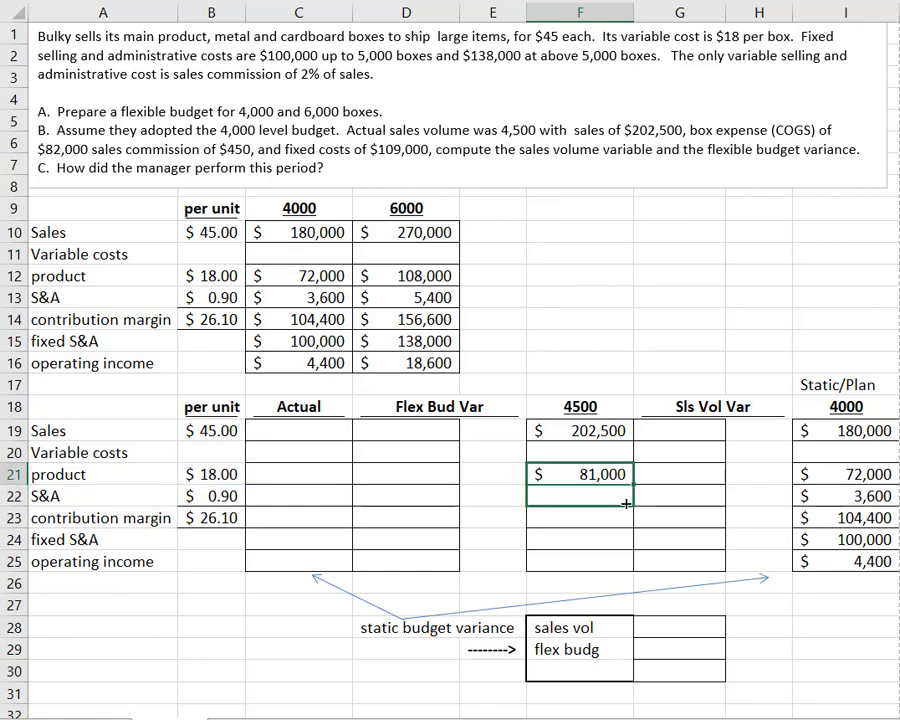
{"action": "type", "text": "4050"}
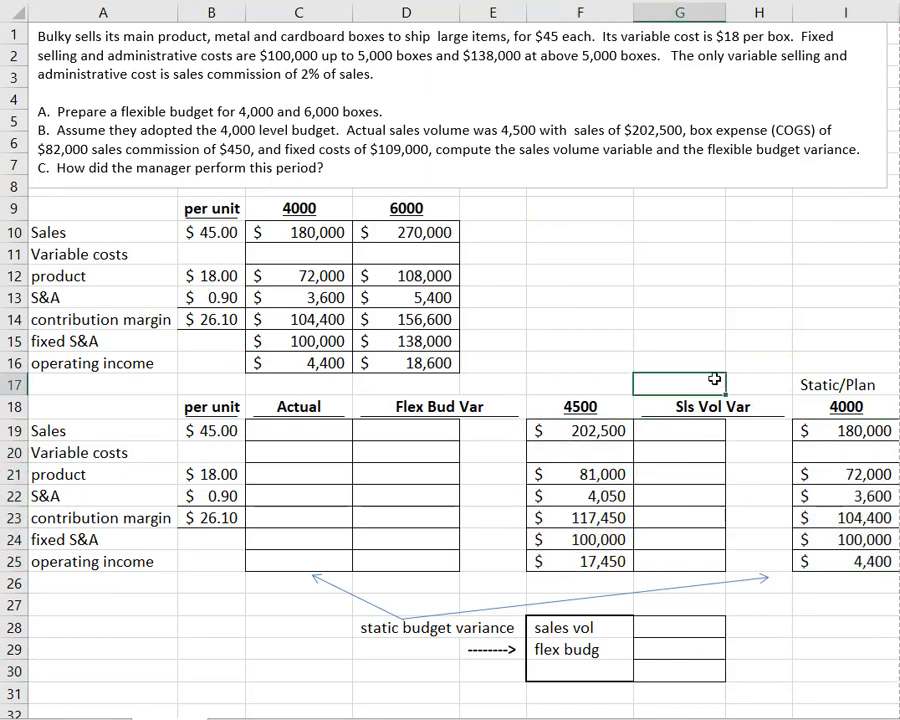
Step: Title column G 'Activity Variance' and enter =F19-I19 style variance formulas for sales and product
{"action": "type", "text": "CTIVI"}
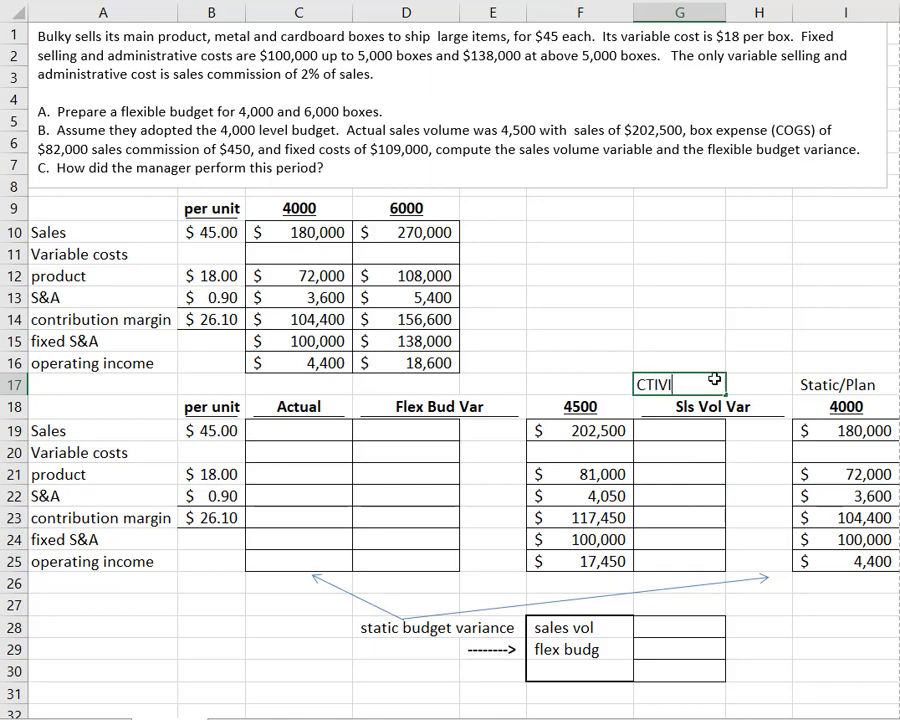
{"action": "type", "text": "Activity Variance"}
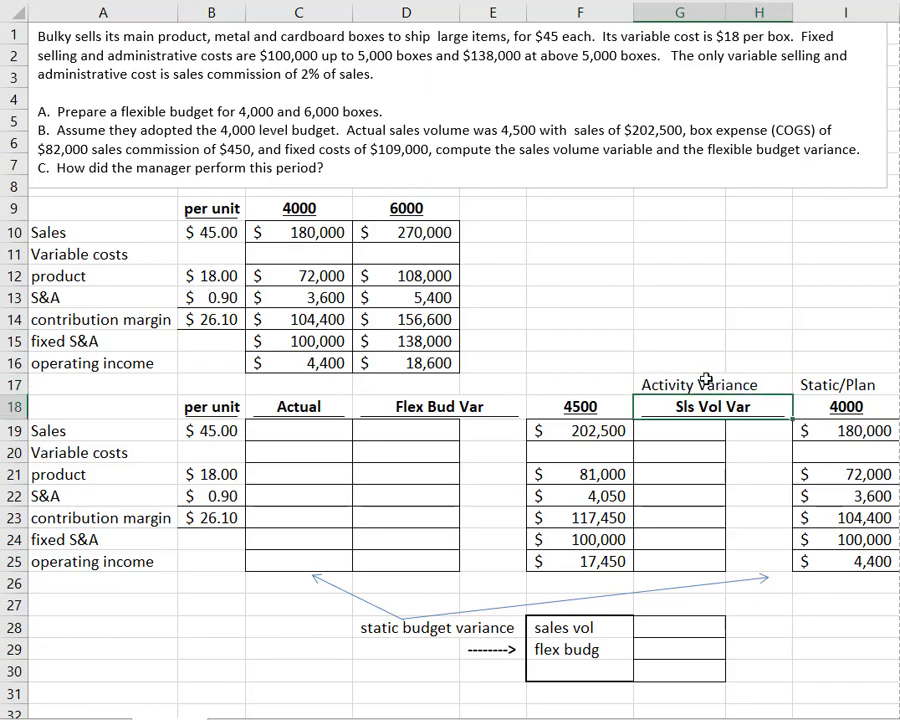
{"action": "left_click", "coordinate": [700, 384]}
{"action": "type", "text": "+F19"}
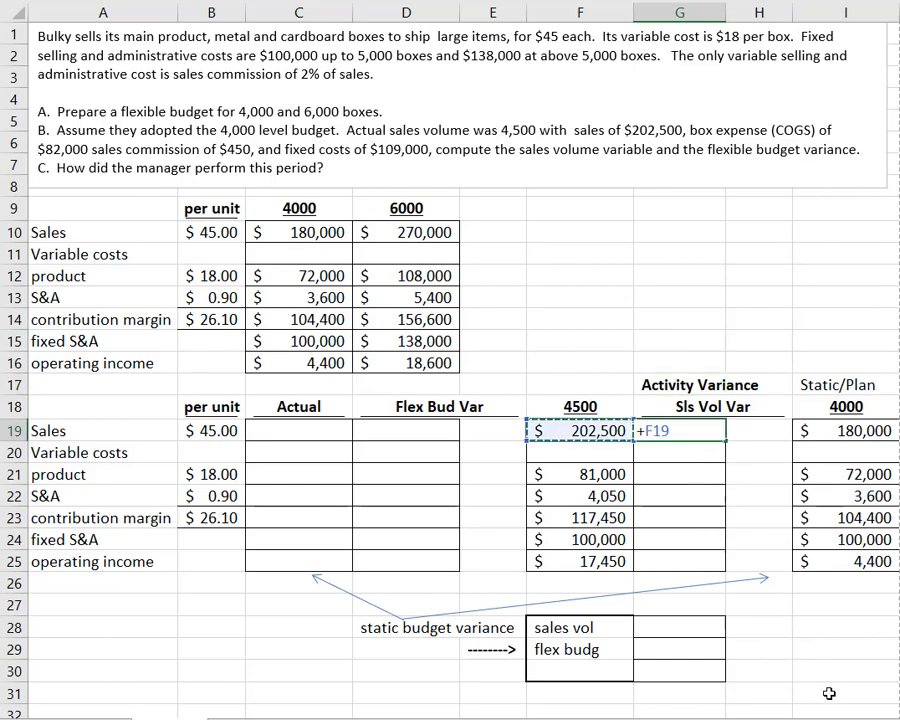
{"action": "type", "text": "-"}
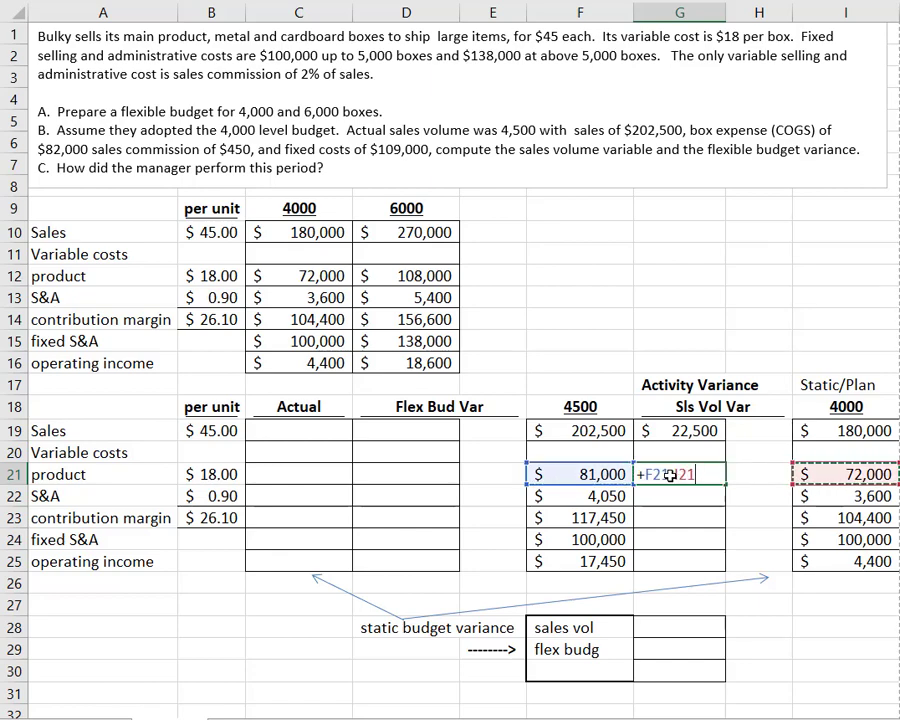
{"action": "key", "text": "Return"}
{"action": "type", "text": "F"}
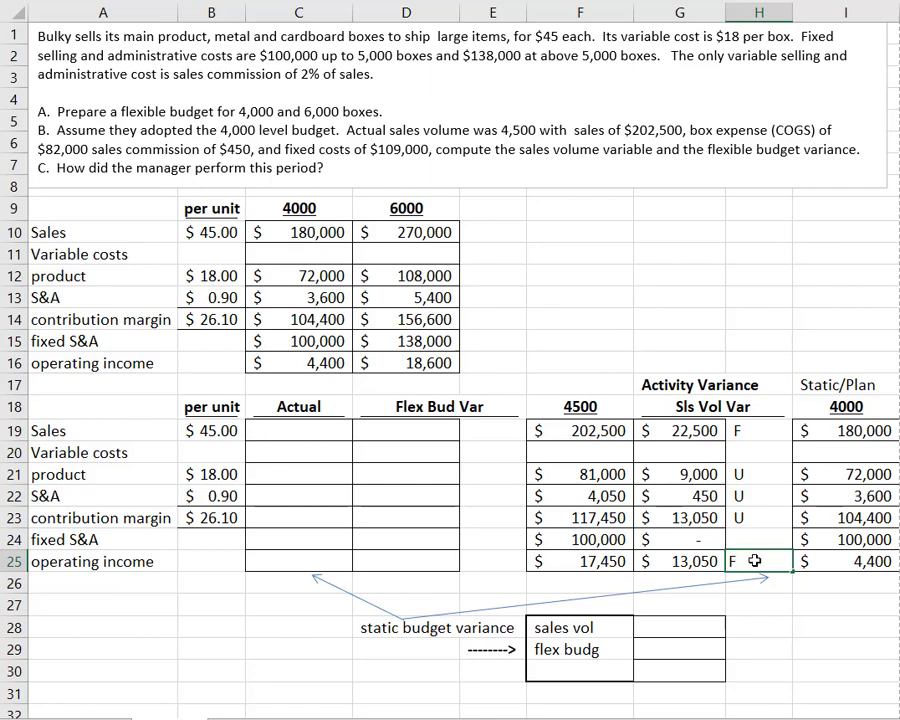
Step: Record actual sales of $202,500 in C19
{"action": "left_click", "coordinate": [844, 608]}
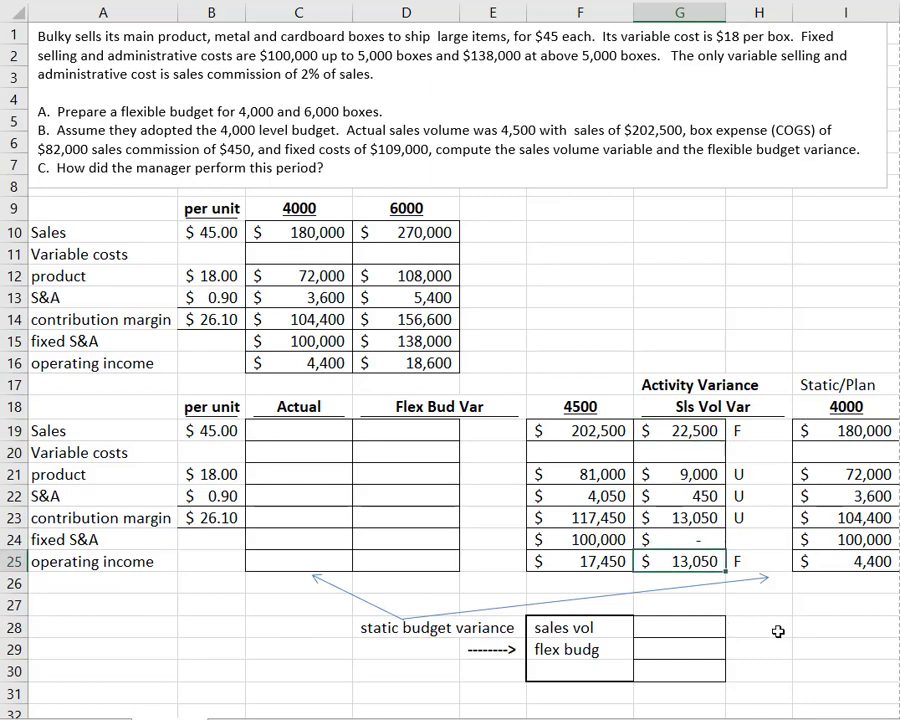
{"action": "mouse_move", "coordinate": [756, 596]}
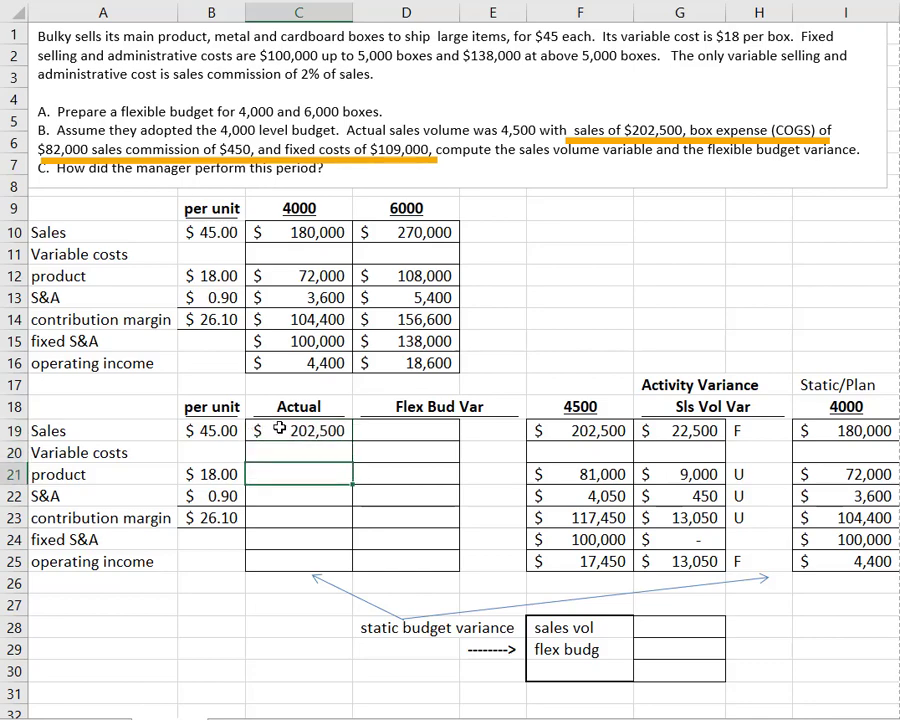
Step: Enter actual product cost 82,000 and the contribution margin/operating income formulas =C19-C21-C22 and =C23-C24
{"action": "type", "text": "820"}
{"action": "left_click", "coordinate": [298, 518]}
{"action": "type", "text": "+C19"}
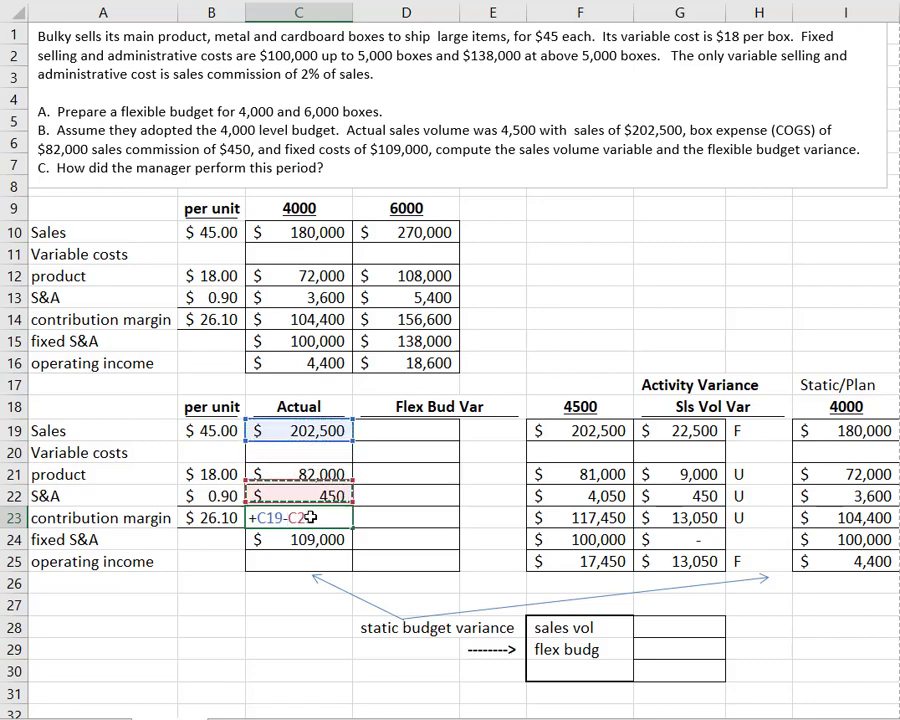
{"action": "type", "text": "-C22"}
{"action": "left_click", "coordinate": [298, 560]}
{"action": "type", "text": "+C23"}
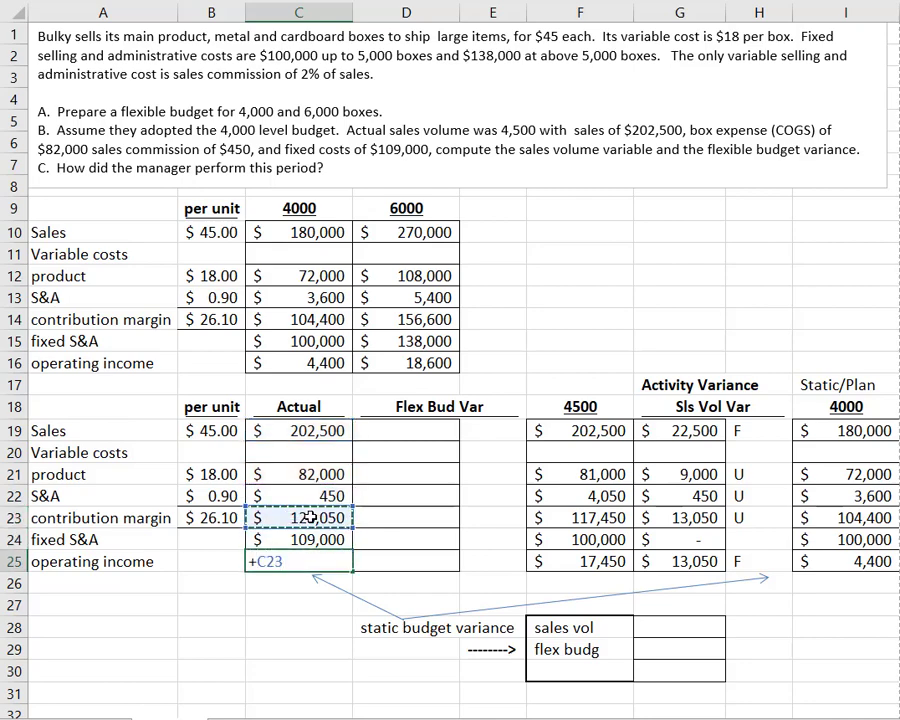
{"action": "key", "text": "Return"}
{"action": "type", "text": "U"}
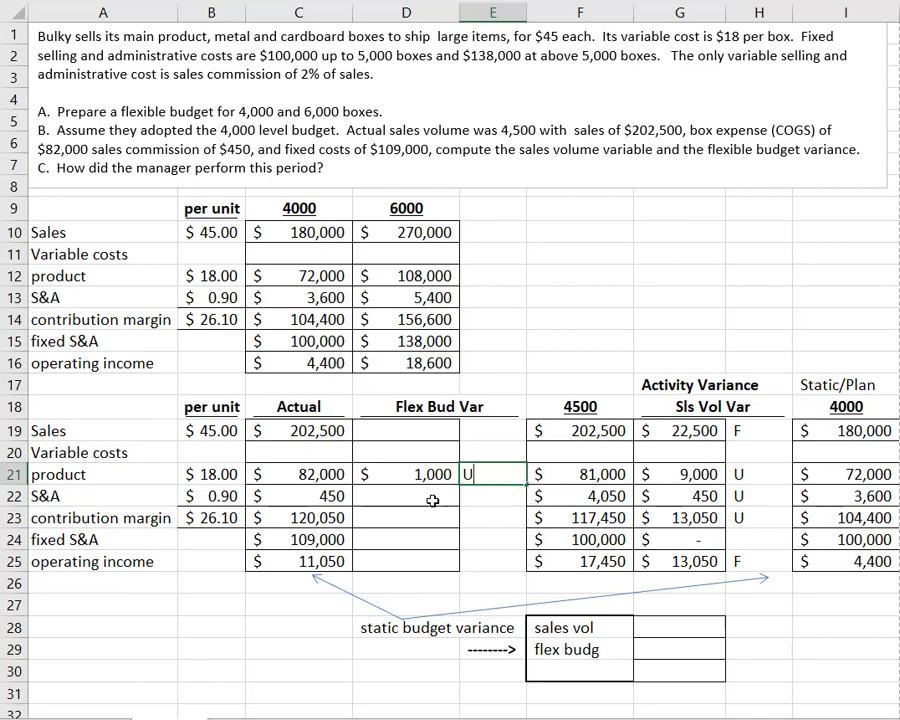
Step: Enter variance formulas for S&A 3,600 F, contribution margin 2,600 F and operating income 6,400 (=F25-C25)
{"action": "left_click", "coordinate": [408, 496]}
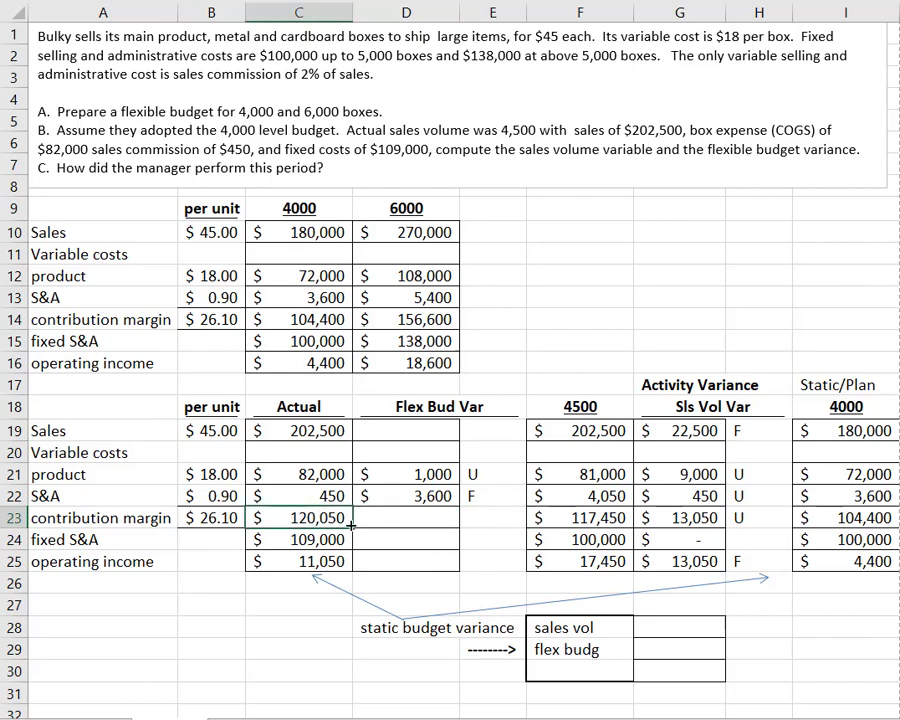
{"action": "left_click", "coordinate": [428, 516]}
{"action": "type", "text": "+D22"}
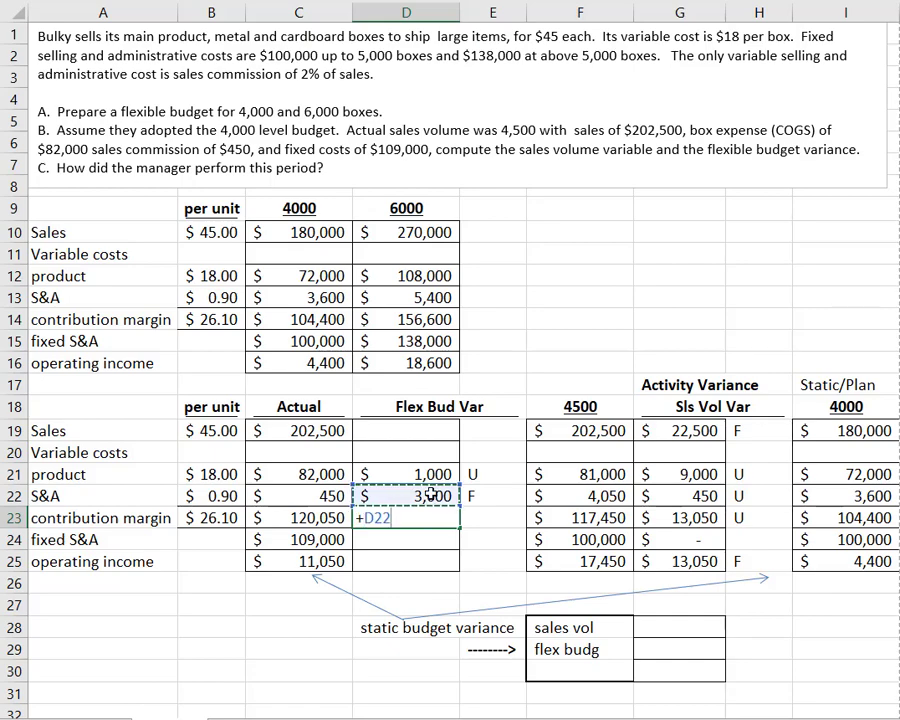
{"action": "key", "text": "Return"}
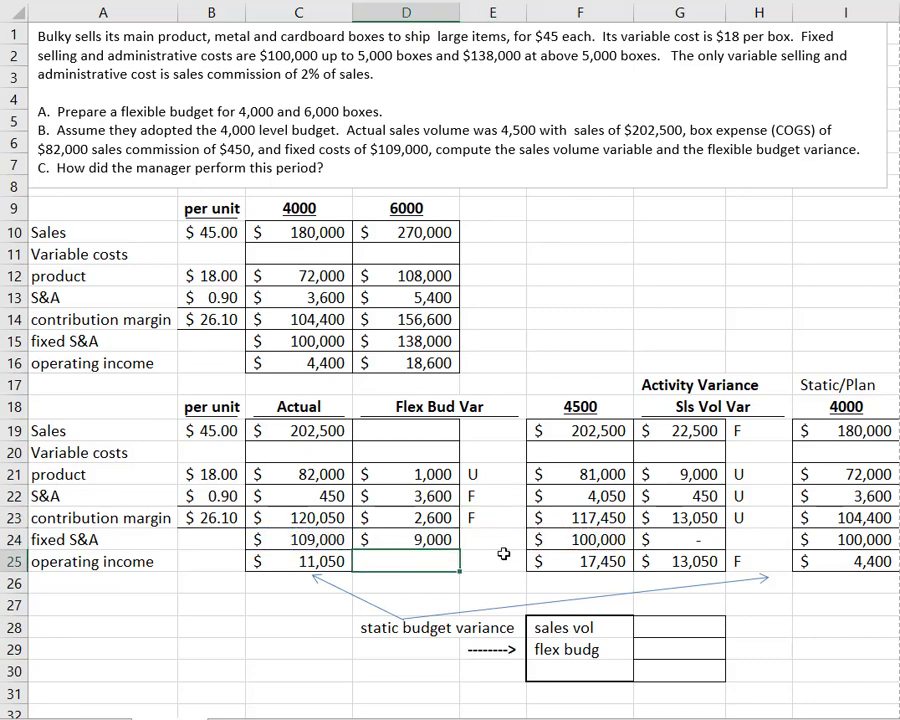
{"action": "left_click", "coordinate": [484, 540]}
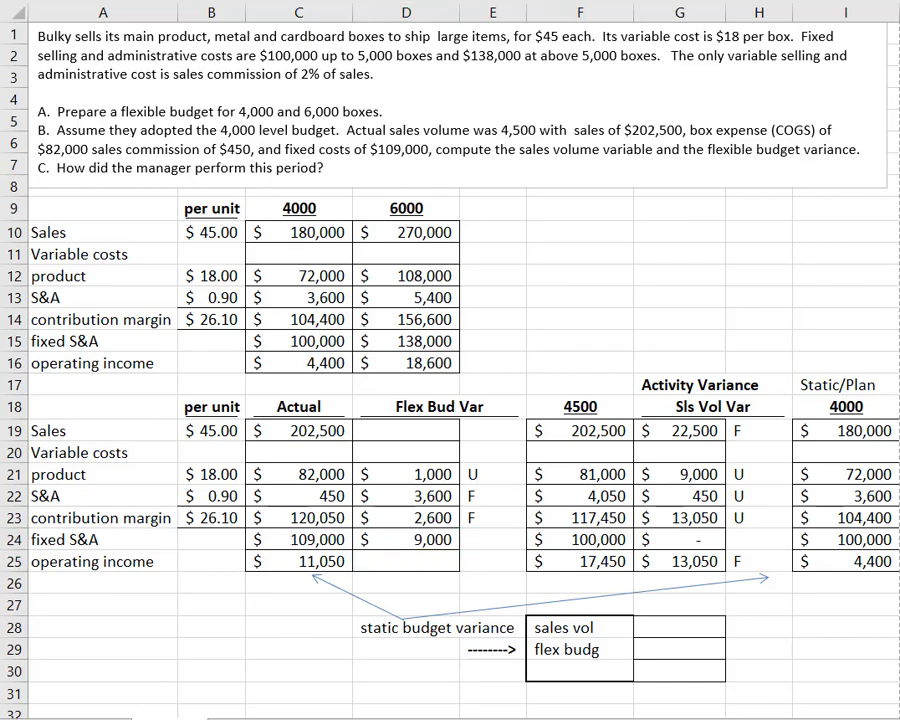
{"action": "left_click", "coordinate": [492, 540]}
{"action": "type", "text": "+F25-C25"}
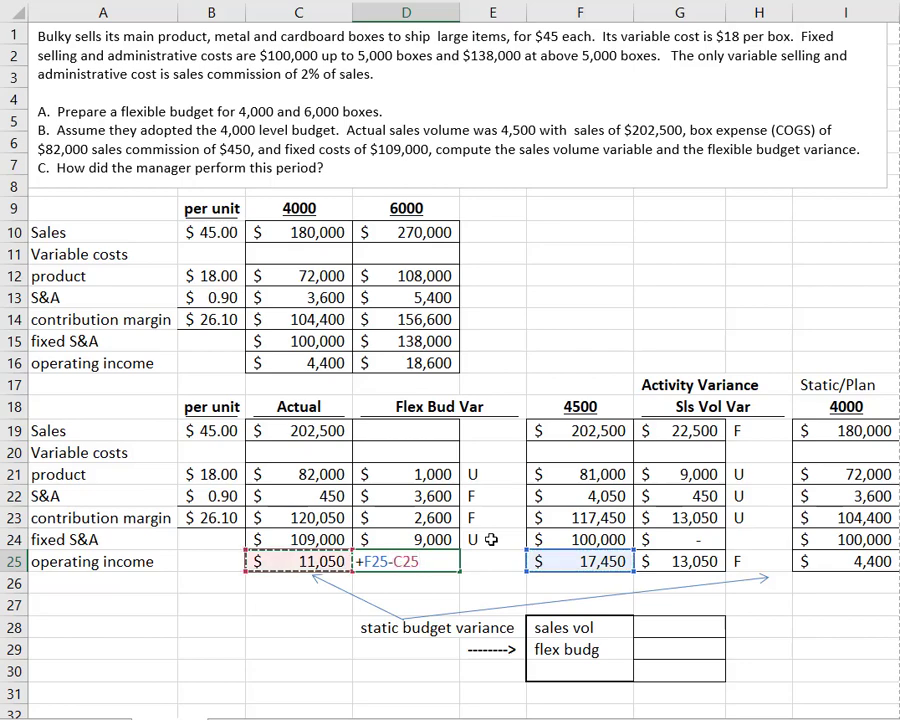
{"action": "key", "text": "Return"}
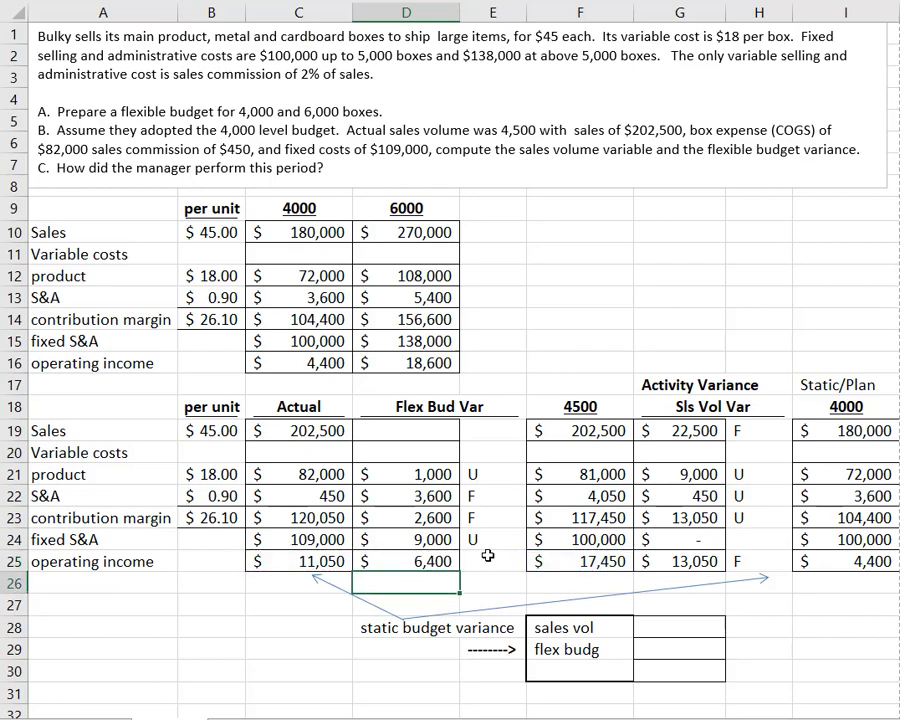
Step: Mark the $6,400 operating income variance in E25 as U
{"action": "left_click", "coordinate": [492, 560]}
{"action": "type", "text": "U"}
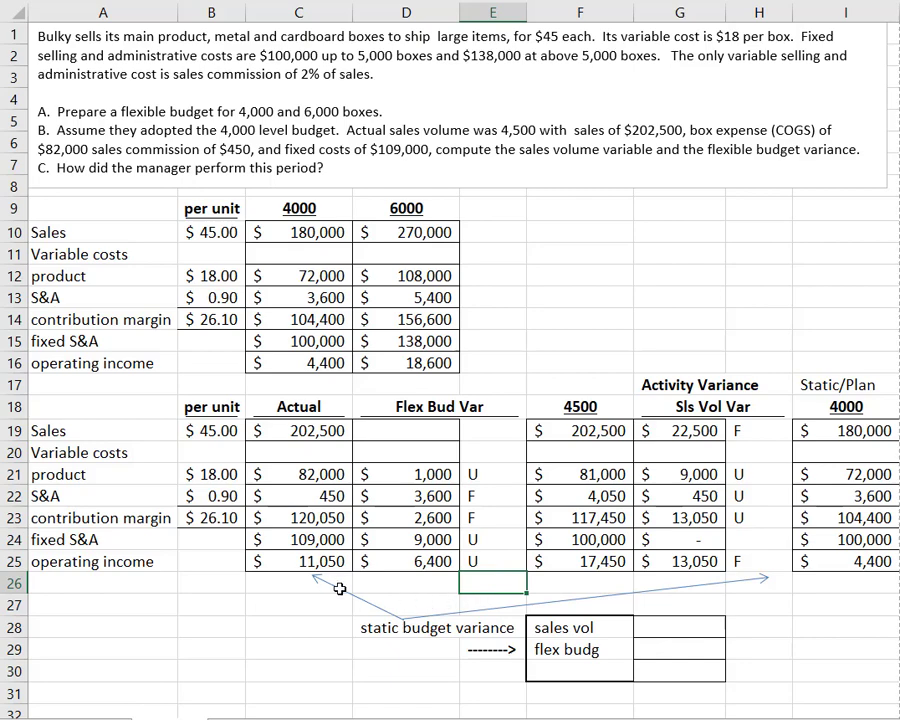
{"action": "mouse_move", "coordinate": [848, 560]}
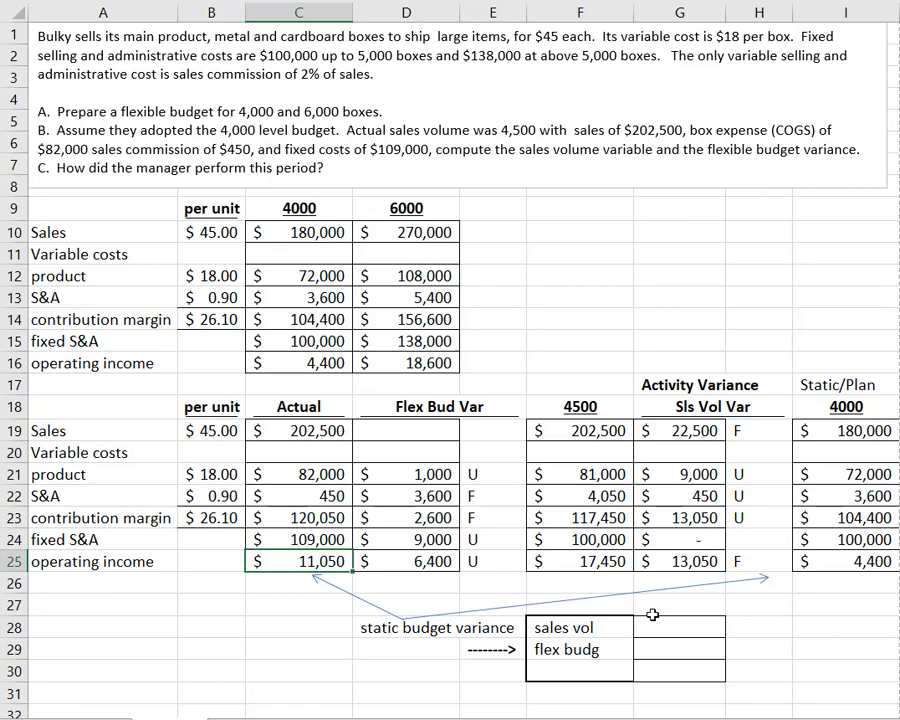
{"action": "mouse_move", "coordinate": [672, 612]}
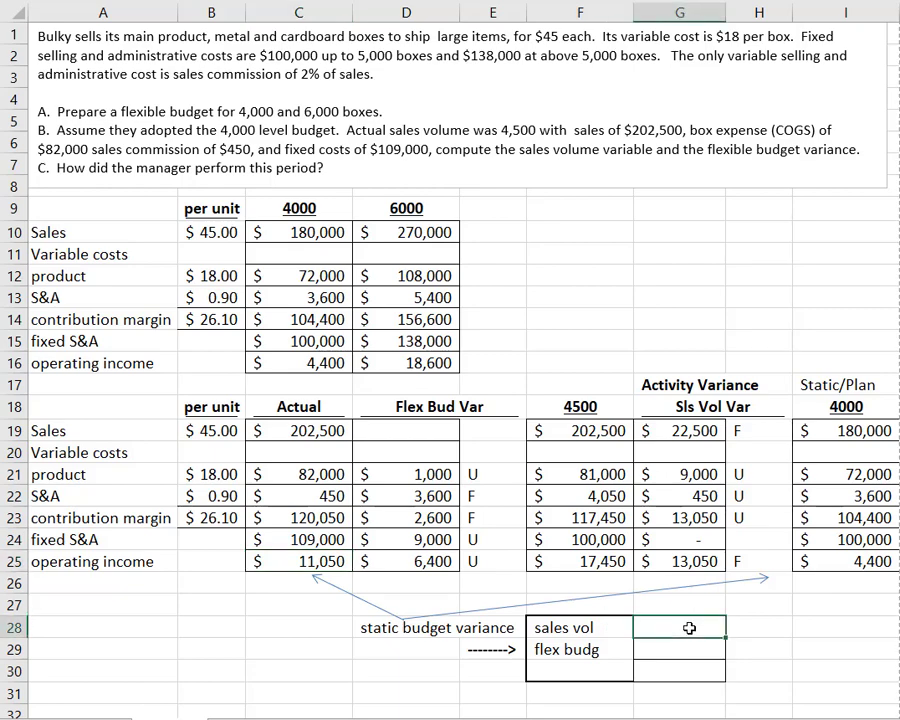
Step: Reference G25 for the $13,050 sales volume variance, mark the $6,400 spending variance U, and net them to $6,650 via =G28-G29
{"action": "type", "text": "+G25"}
{"action": "left_click", "coordinate": [436, 386]}
{"action": "type", "text": "Spending Variance"}
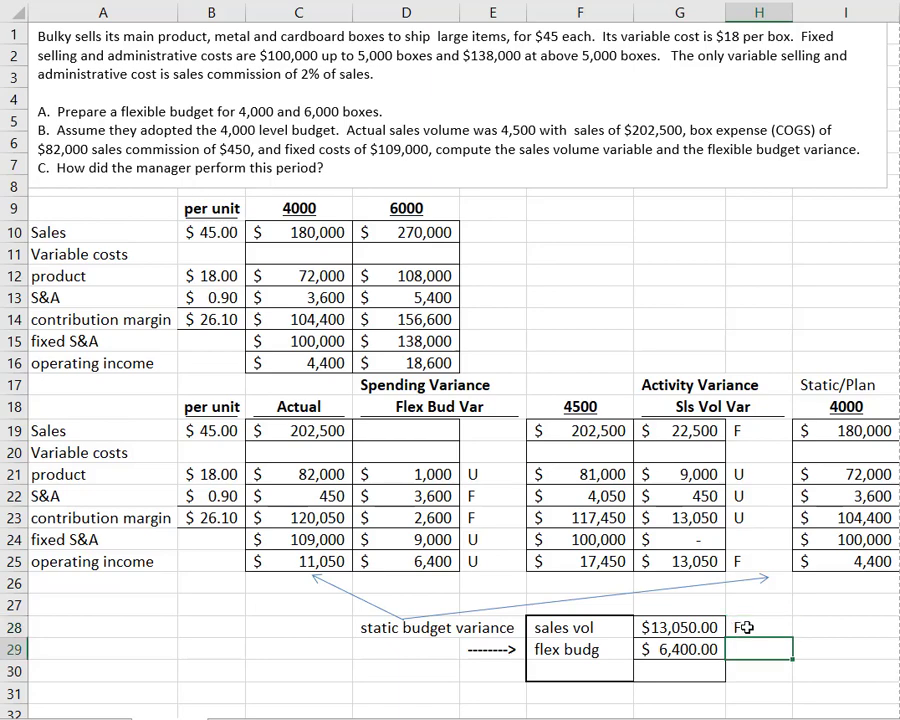
{"action": "type", "text": "U"}
{"action": "left_click", "coordinate": [680, 672]}
{"action": "type", "text": "+"}
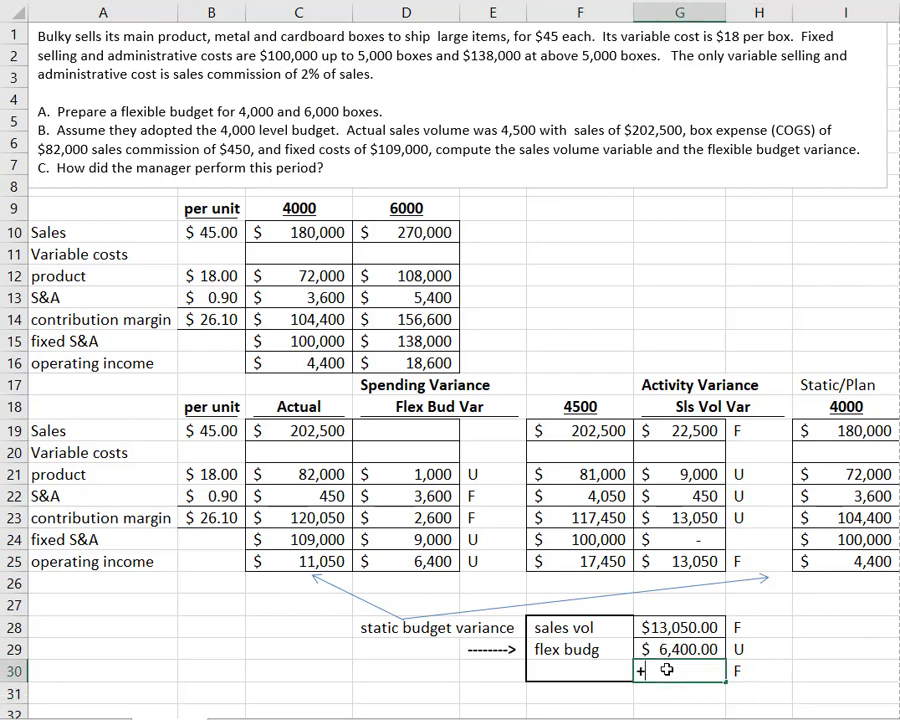
{"action": "type", "text": "=G28-G29"}
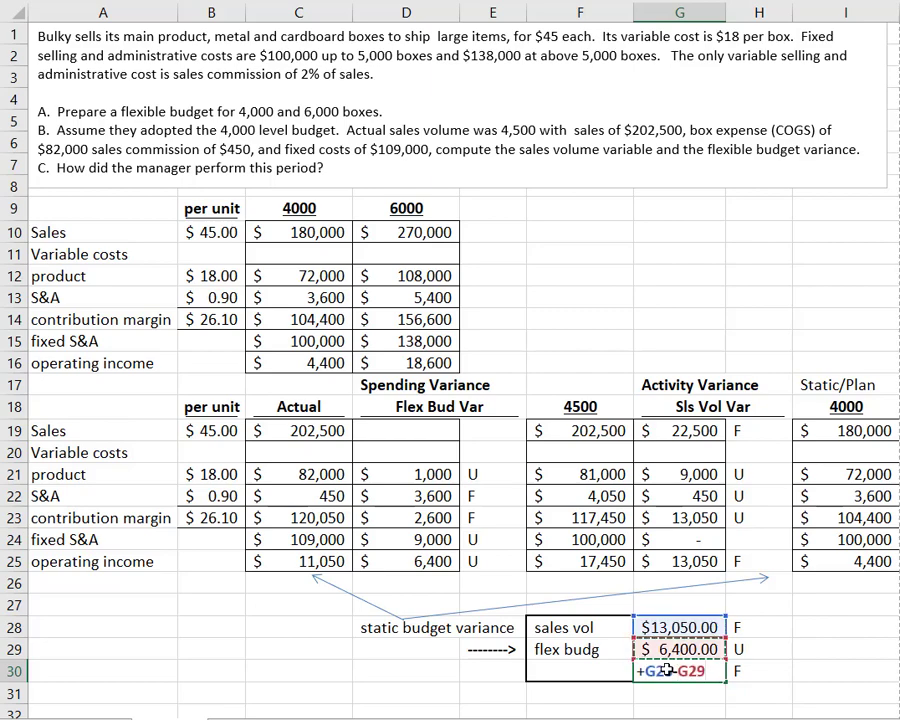
{"action": "key", "text": "Return"}
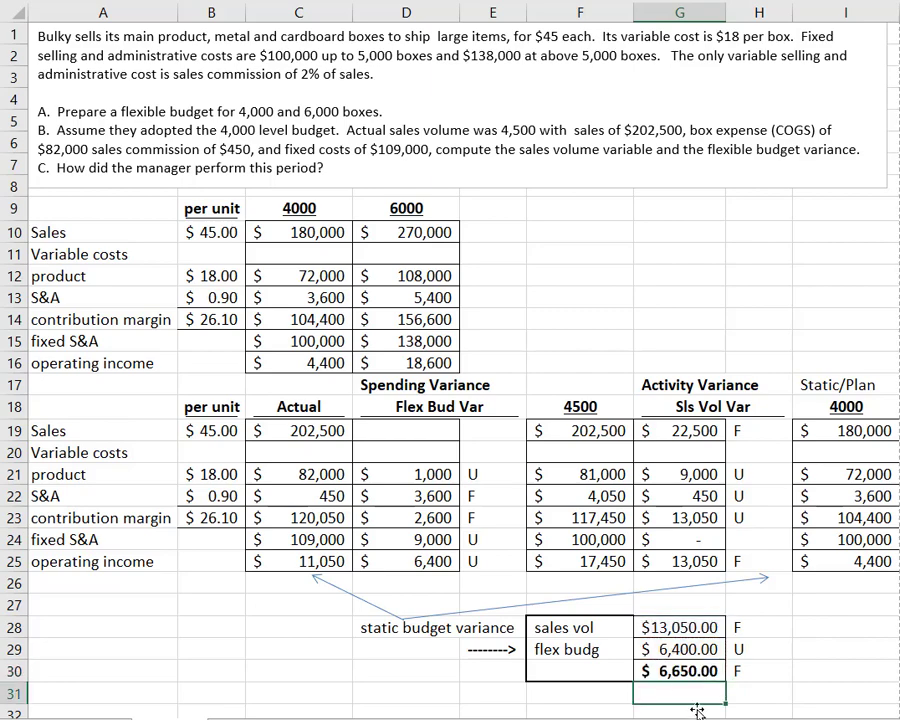